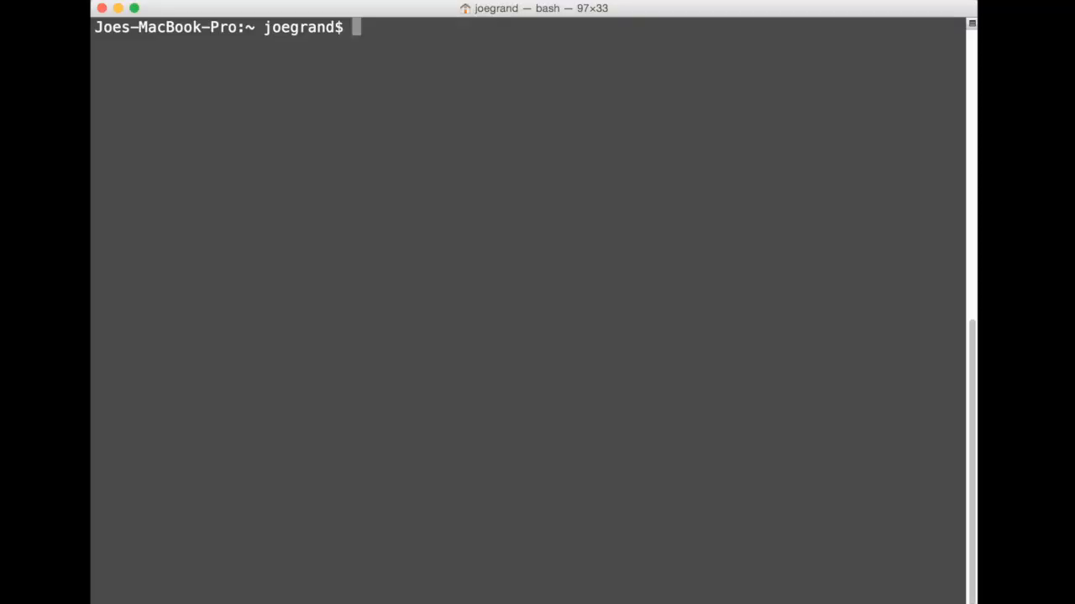
- Launch jtag and connect the jtagkey cable with vid 0x0403, pid 0x6010, interface 0
text(jtag)
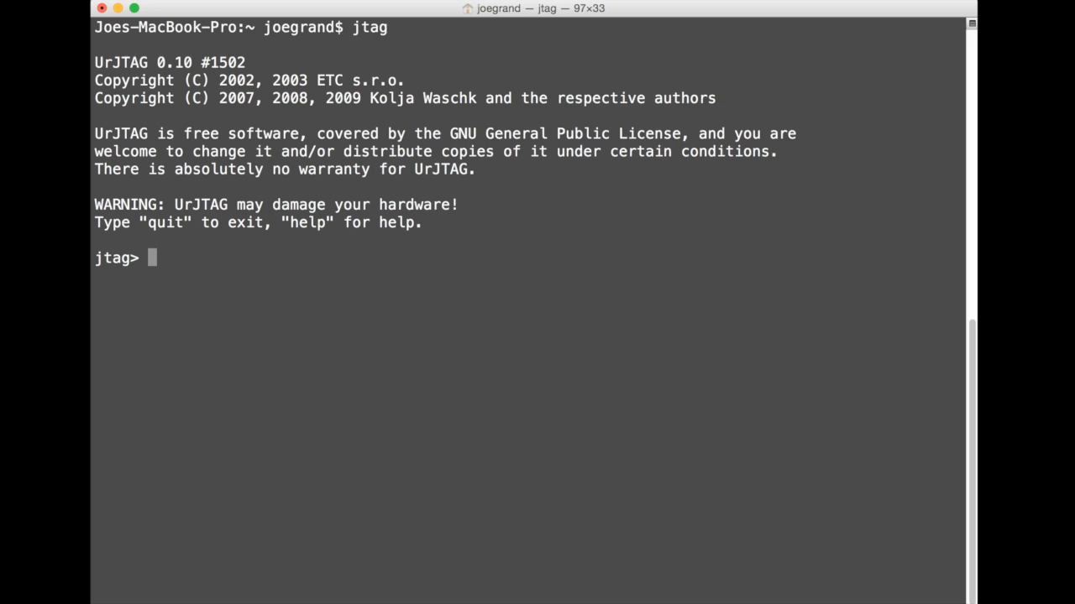
text(cable jt)
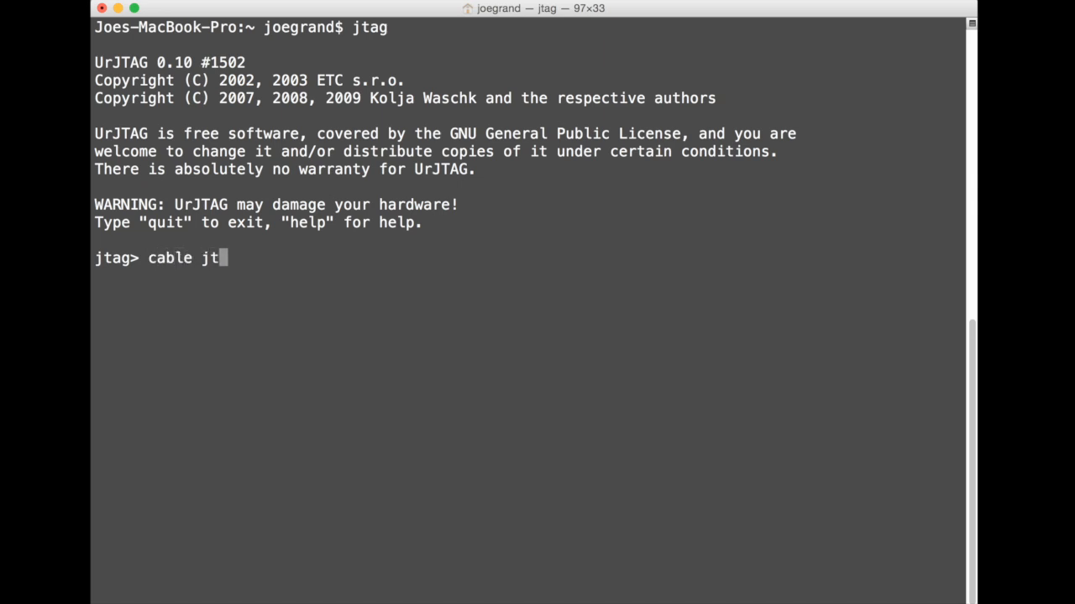
text(agkey vid)
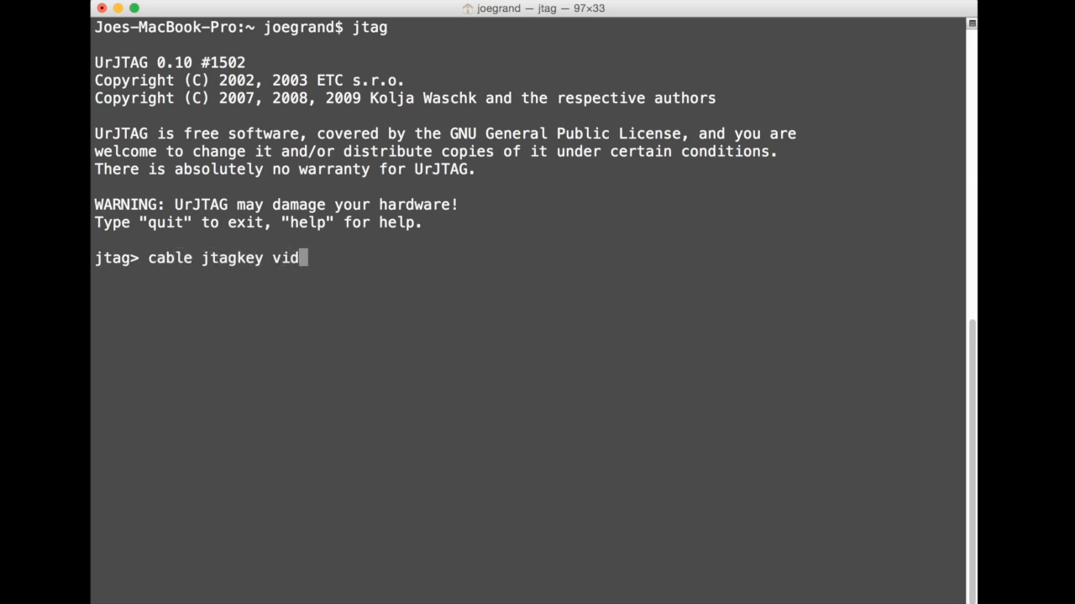
text(=0x04)
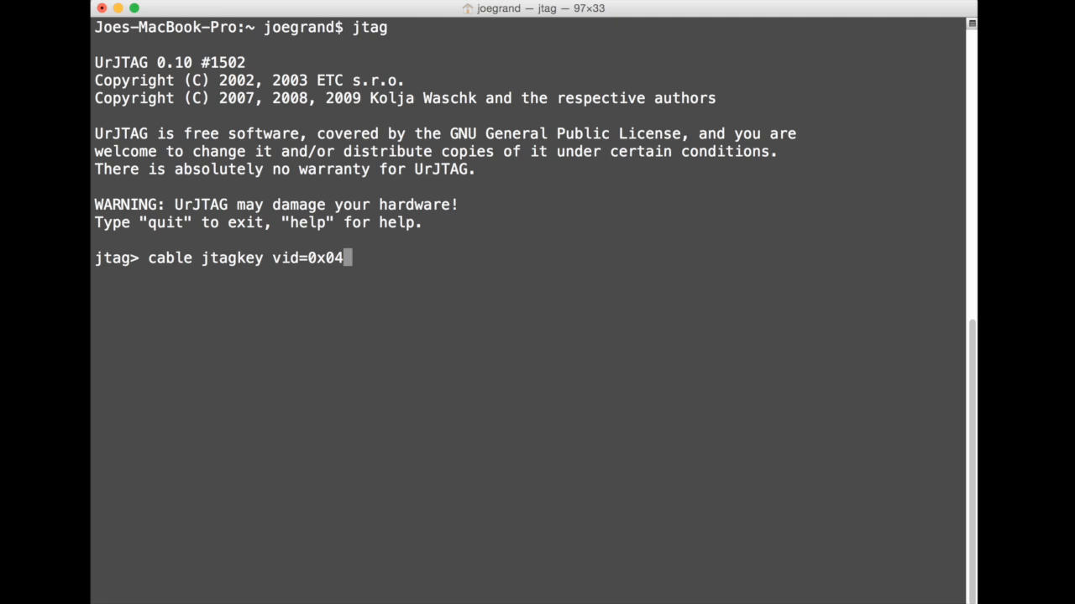
text(3 pid)
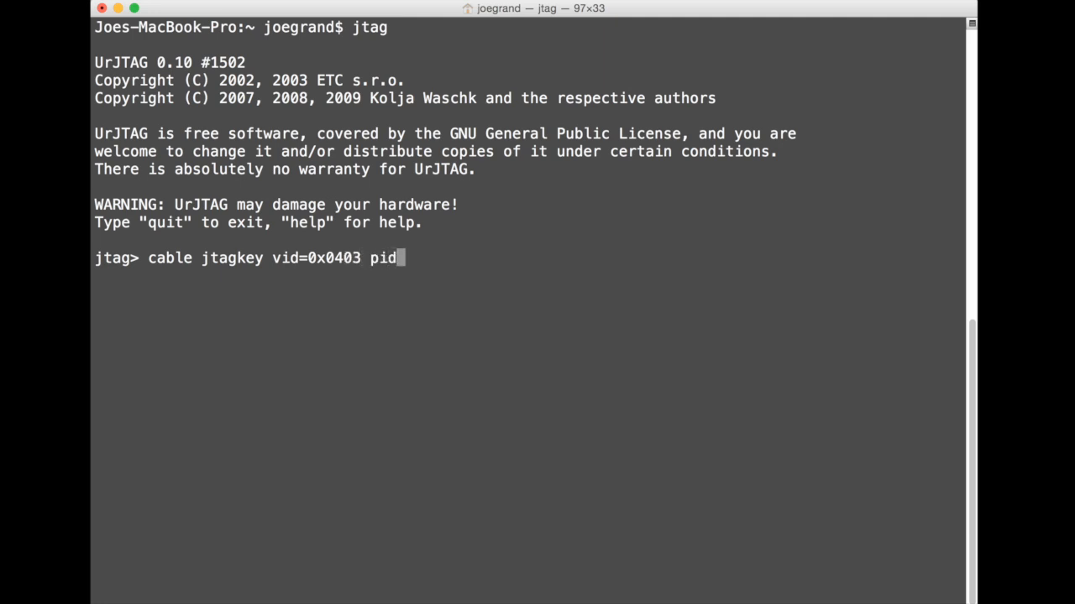
text(=0x6)
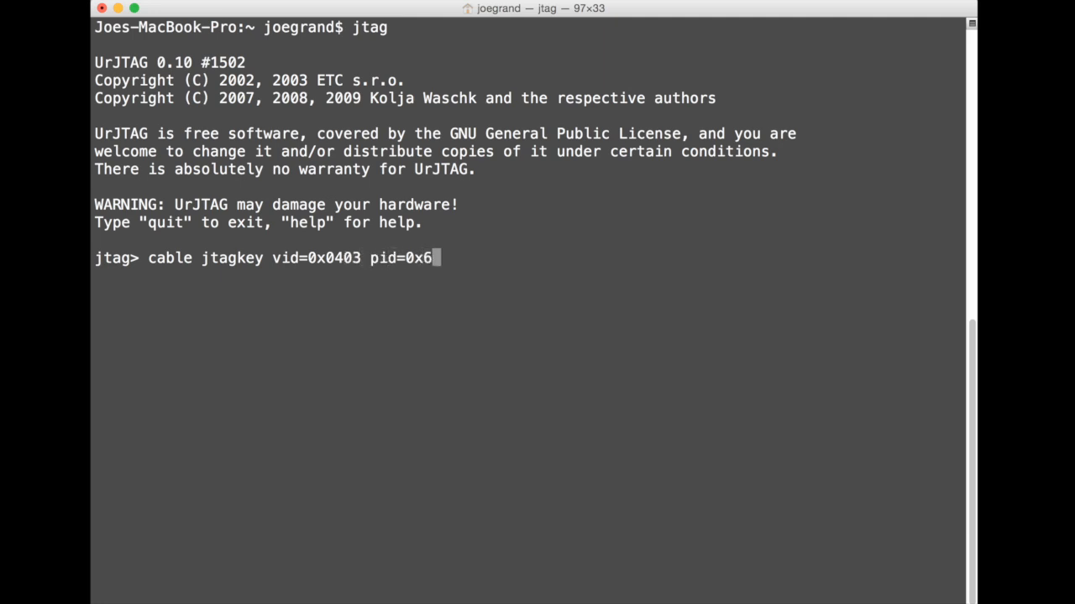
text(010 interf)
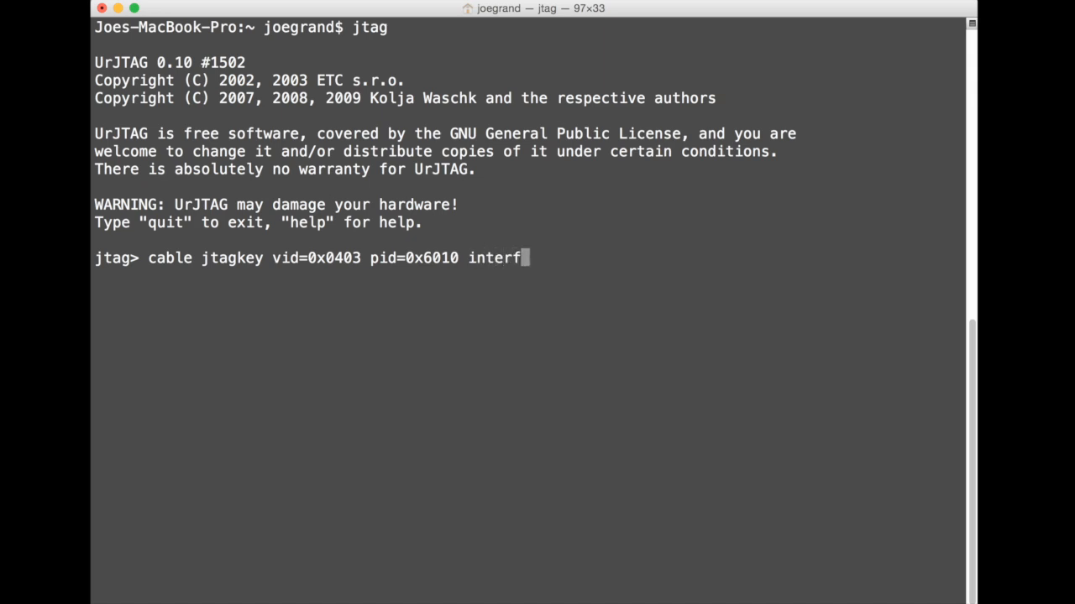
text(ace=0)
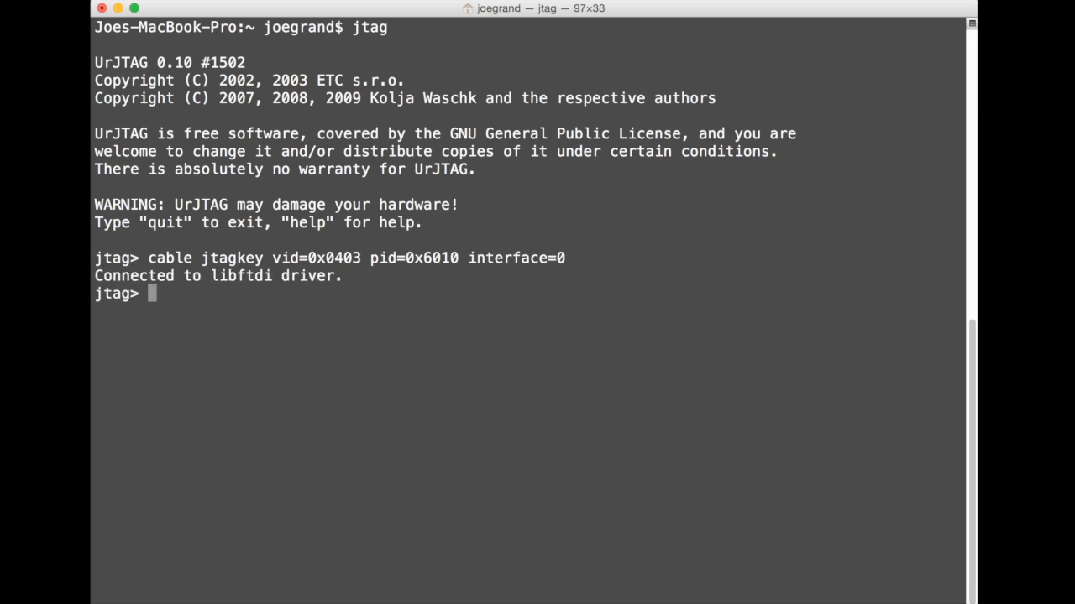
- Run detect to find the Broadcom BCM4712 on the chain and highlight 'Broadcom'
text(detect)
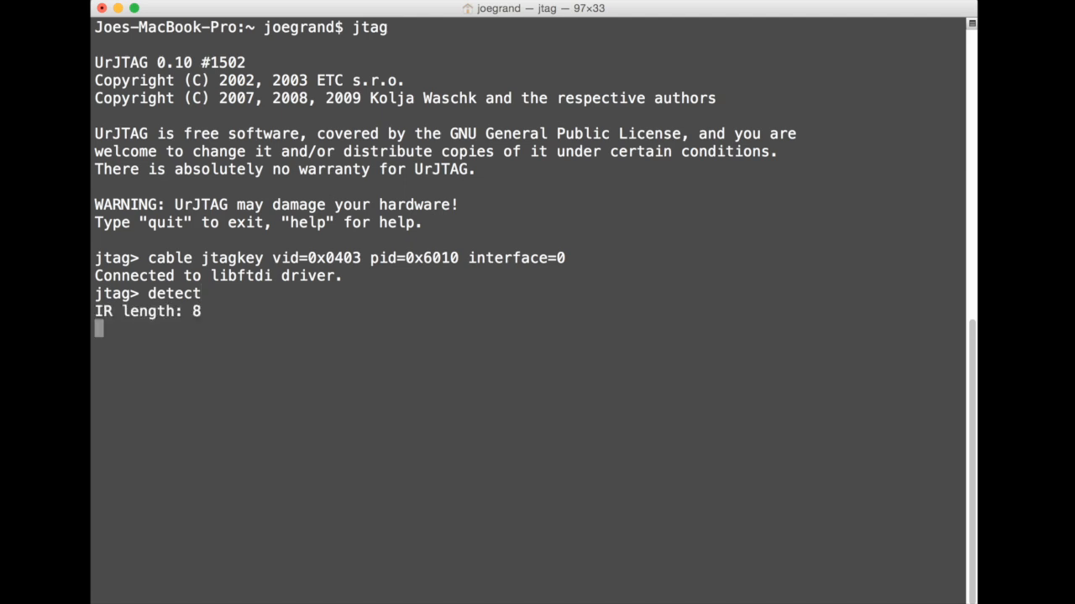
key(Return)
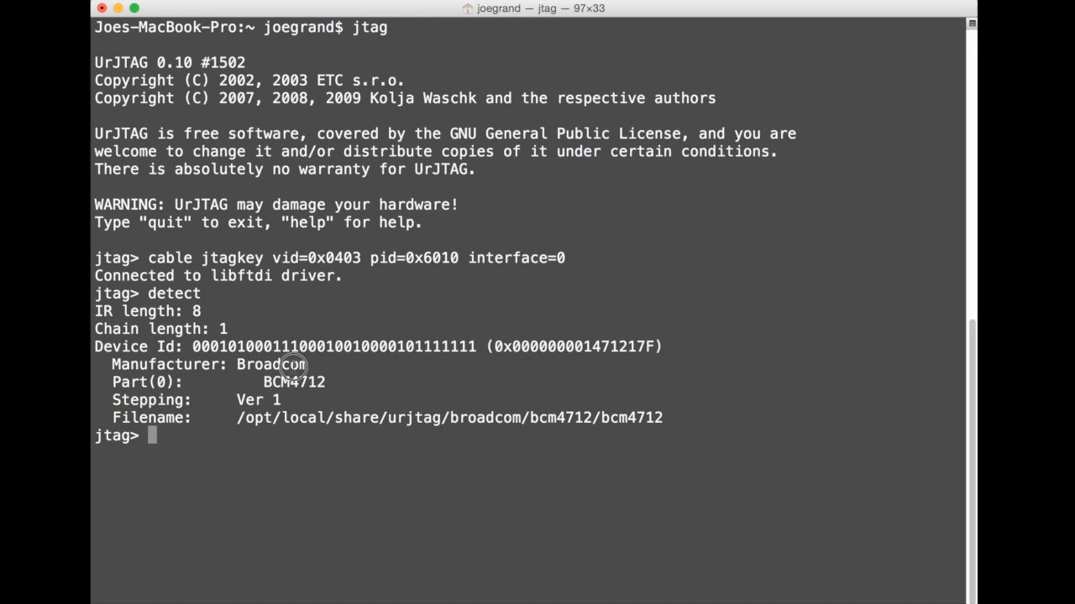
double_click(271, 365)
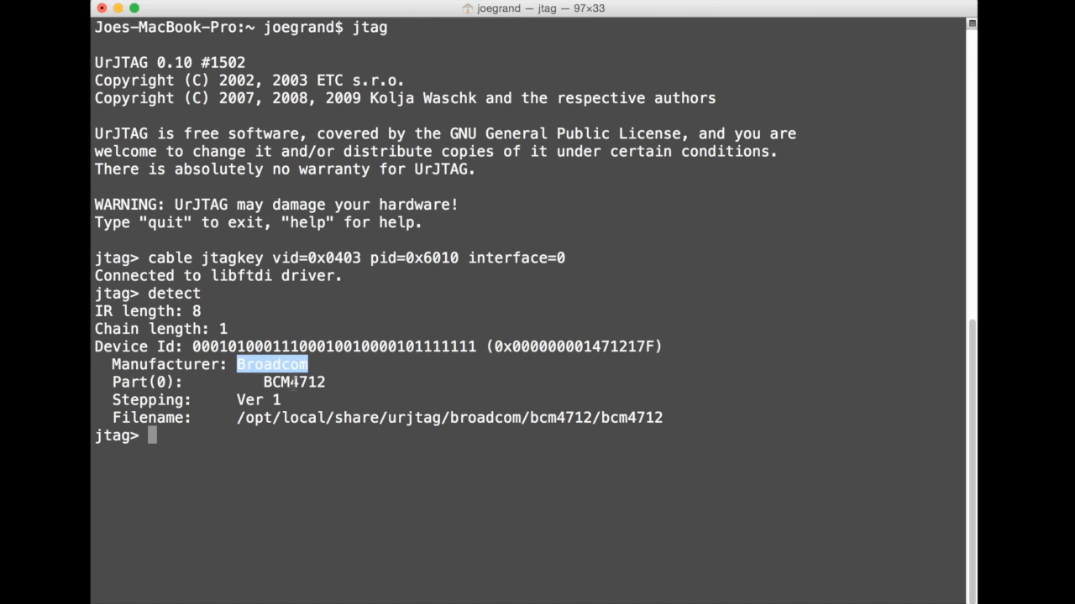
double_click(293, 382)
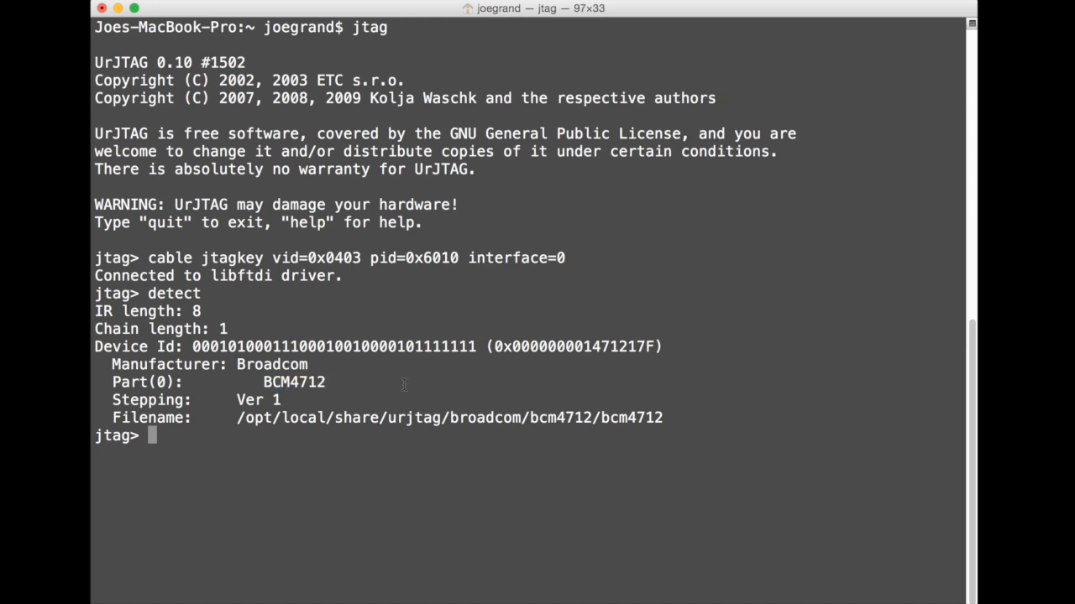
text(initbus ej)
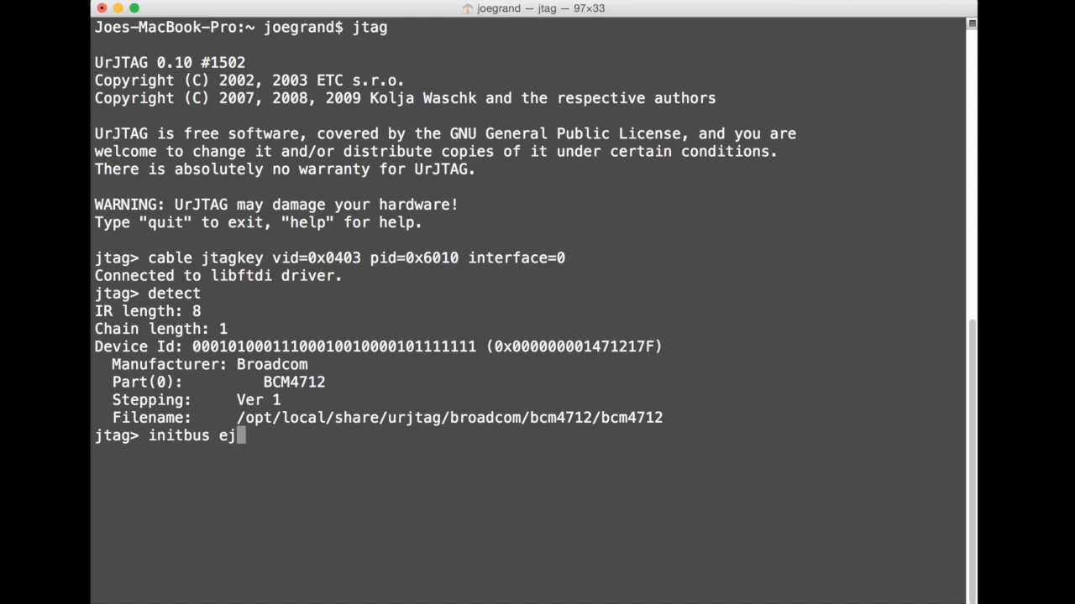
- Run 'initbus ejtag' to put the MIPS32 processor into Debug Mode
text(tag)
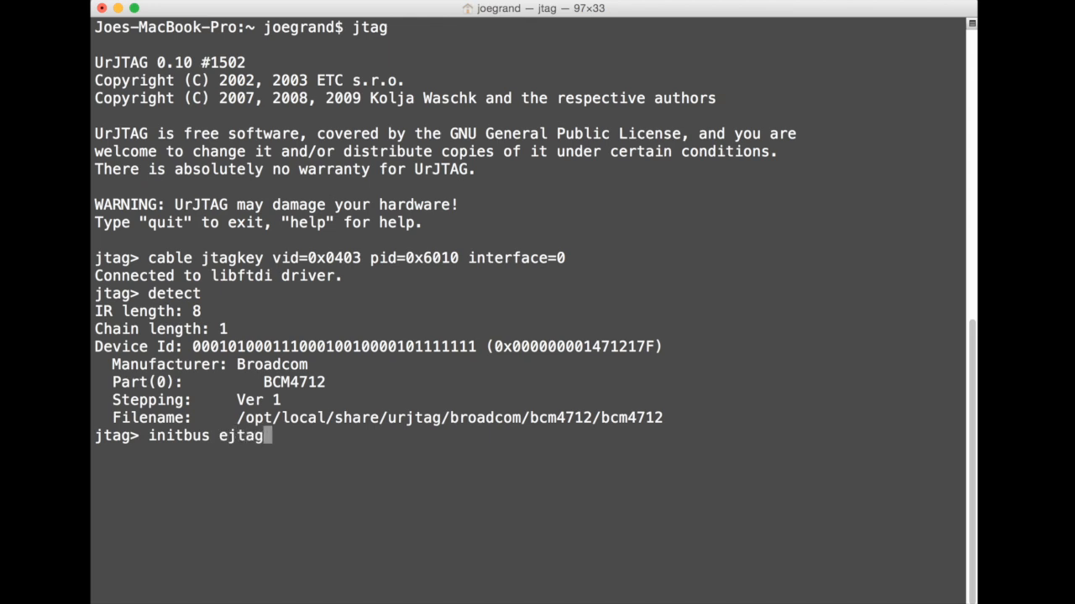
key(Return)
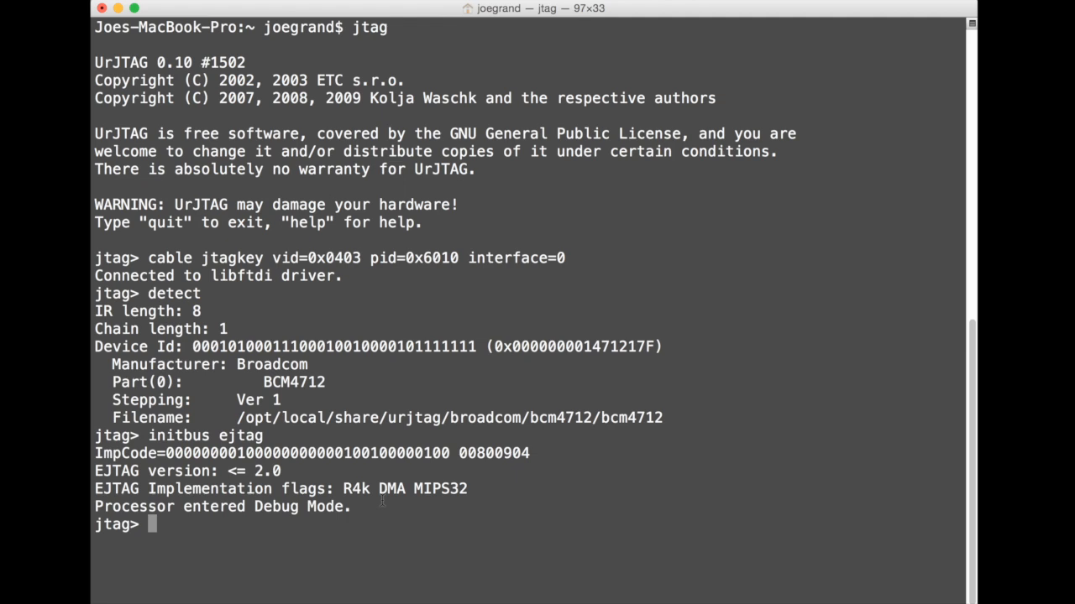
text(detec)
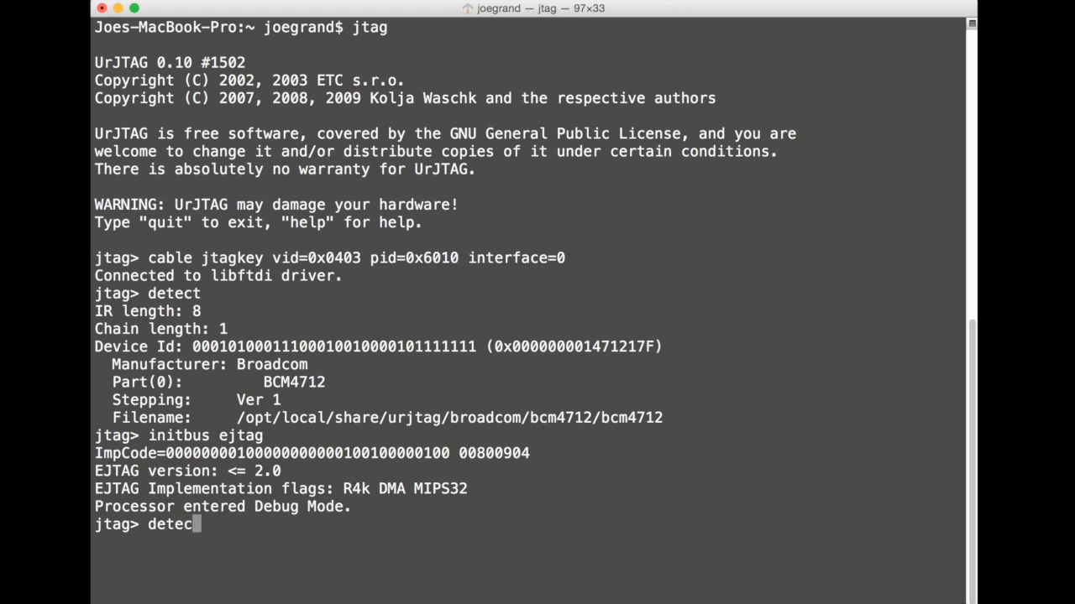
- Run detectflash 0x3c000000 to reveal the 4 MiB flash with two erase-block regions
text(tflash)
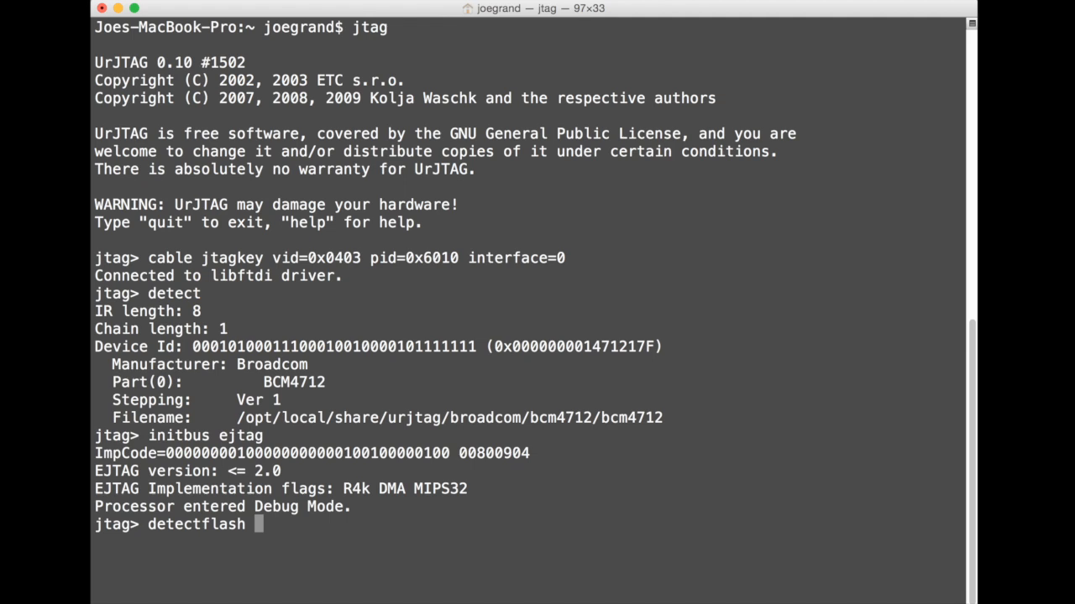
text(0x3c000000)
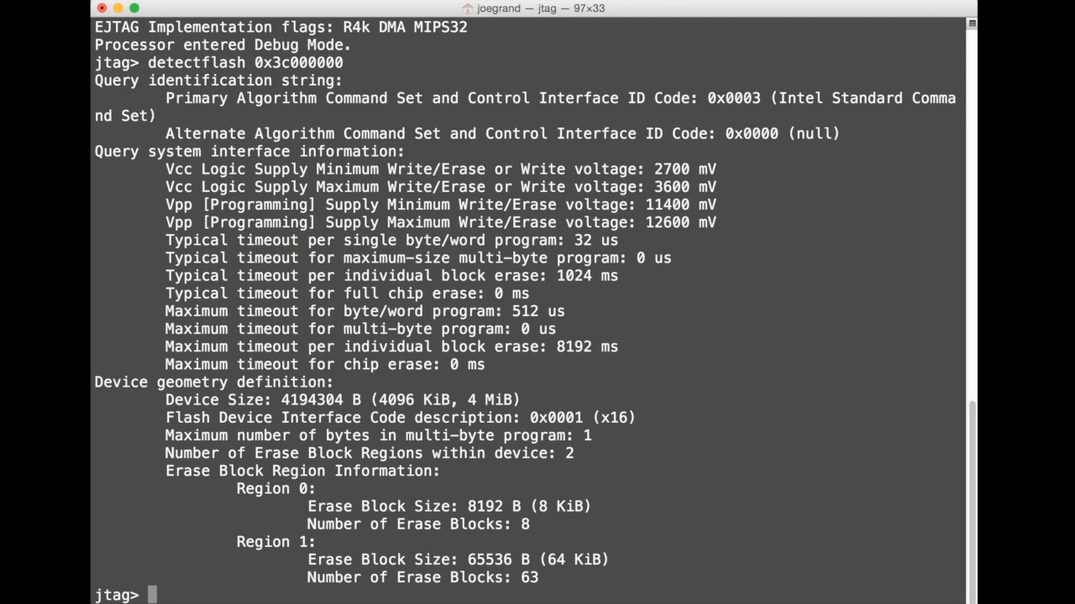
text(readmem)
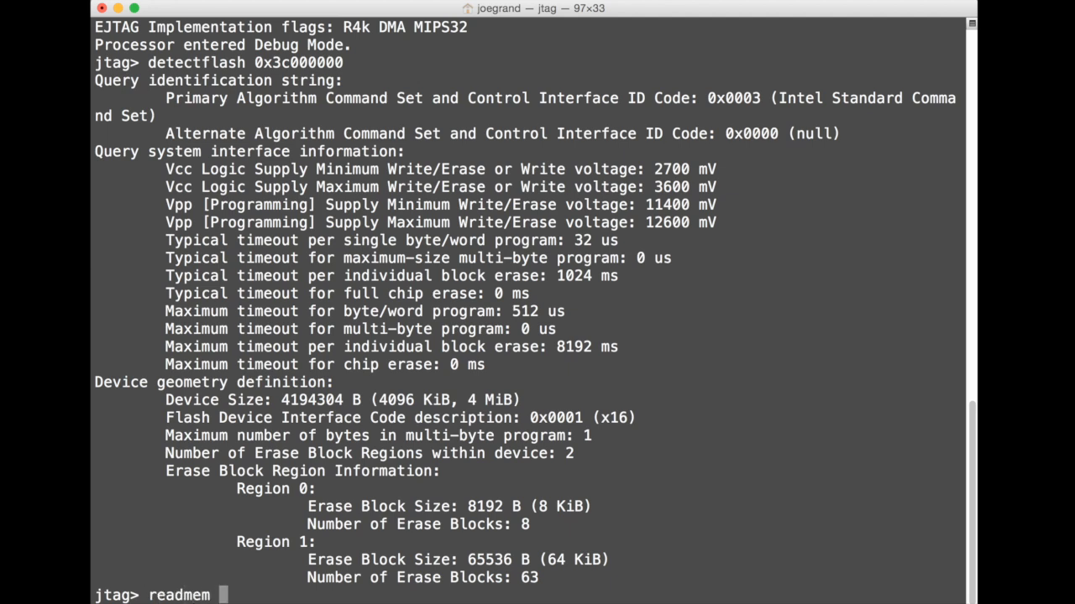
- Dump 0x400000 bytes from 0x3c000000 into dump.bin with readmem
text(0x3)
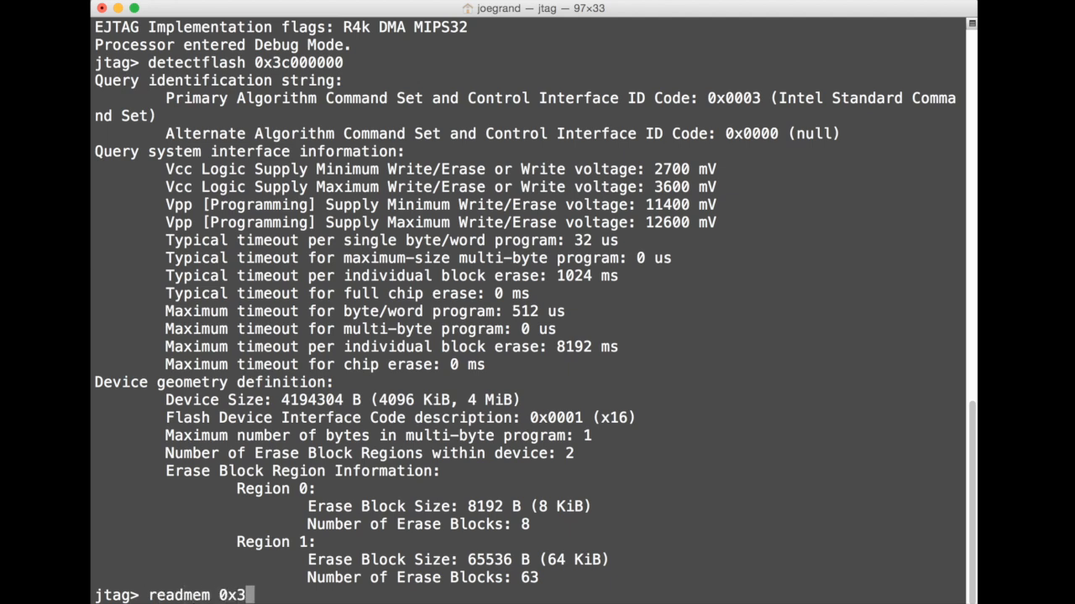
text(c00000)
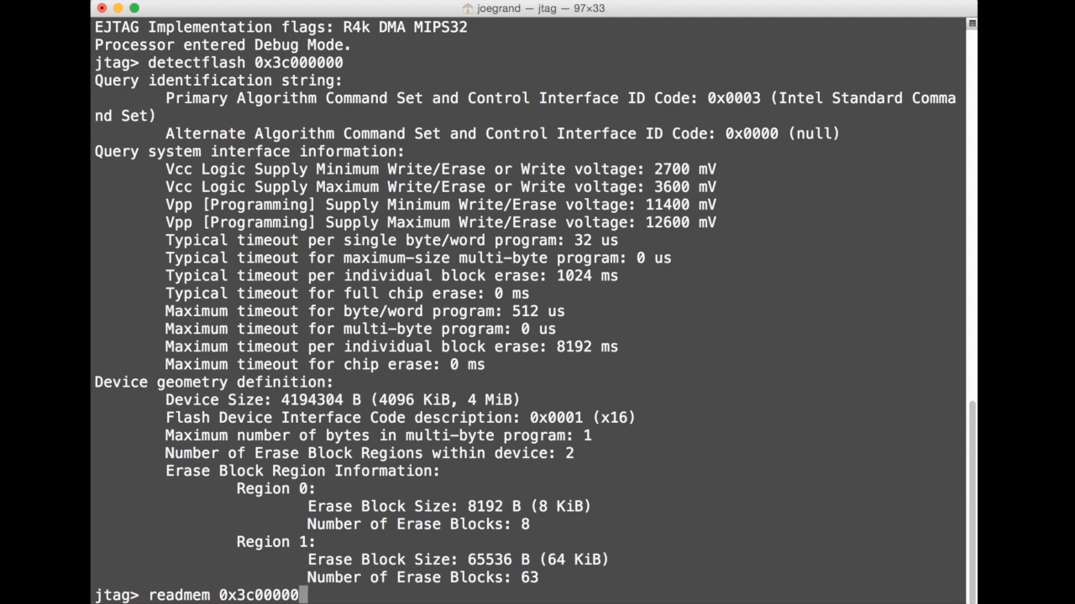
text(0x40)
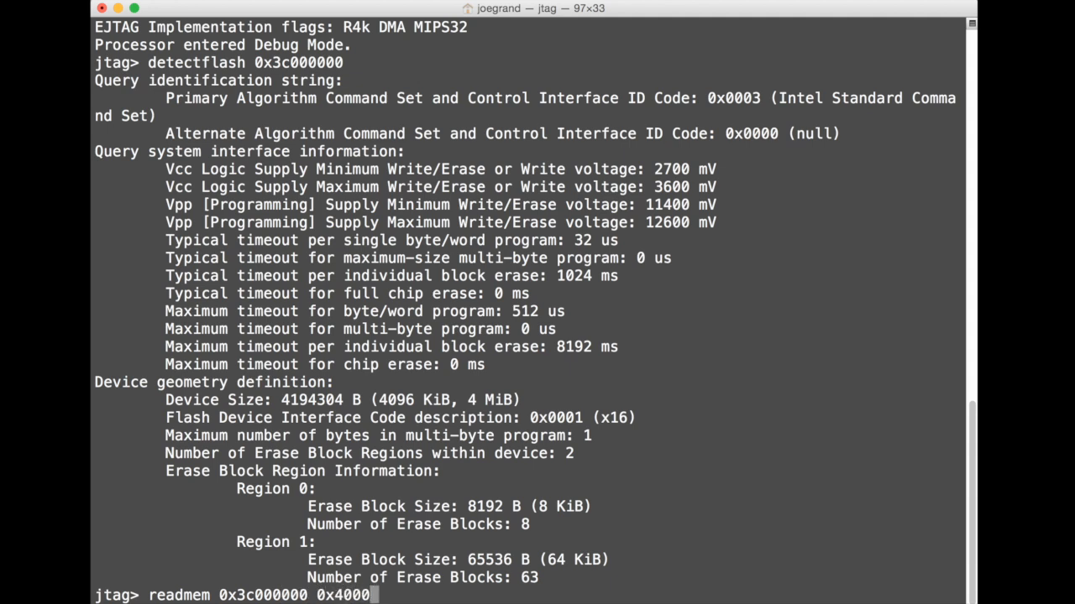
text(00)
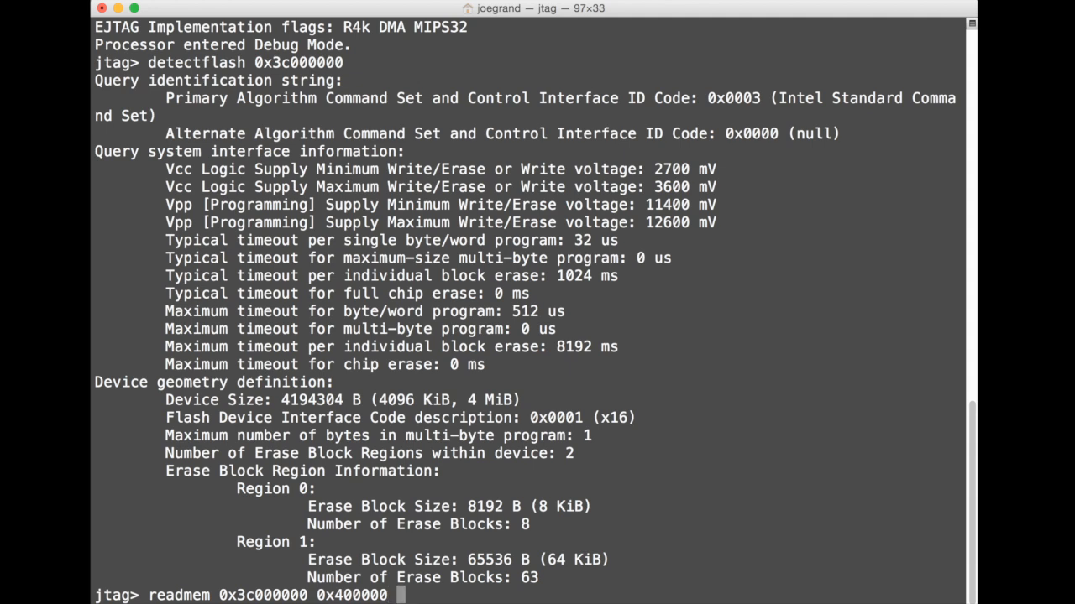
text(dump.bin)
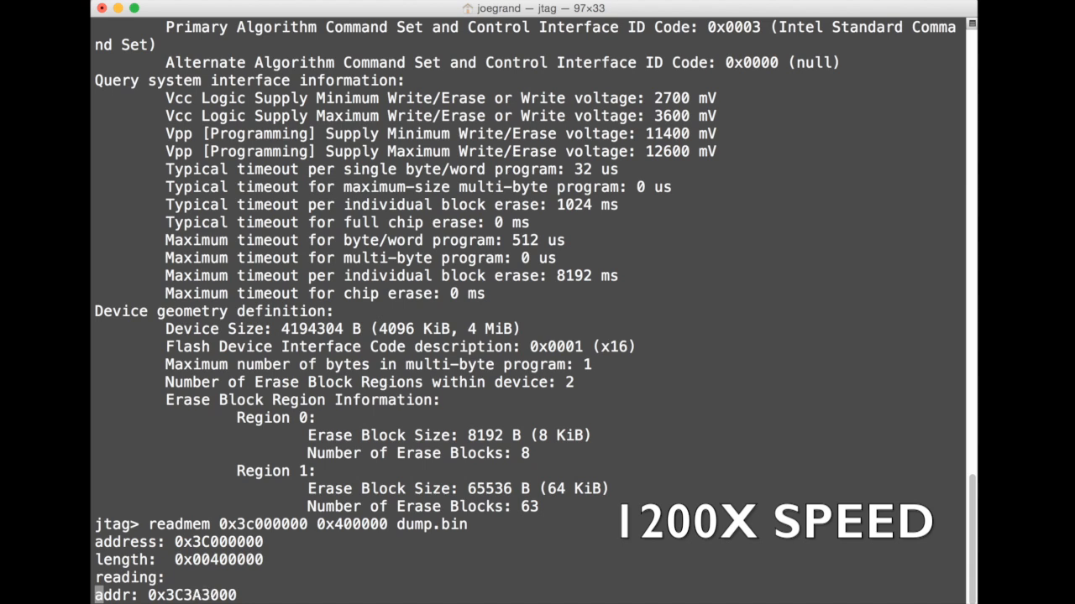
scroll(down, 3)
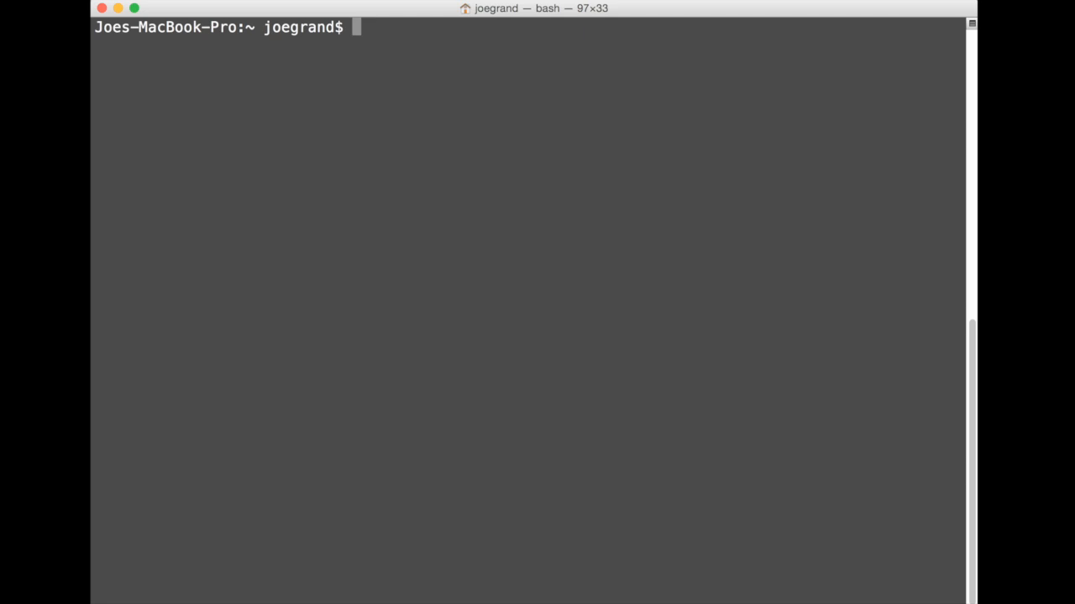
- Run strings on dump.bin and scroll through the SSID and admin password settings
text(strings d)
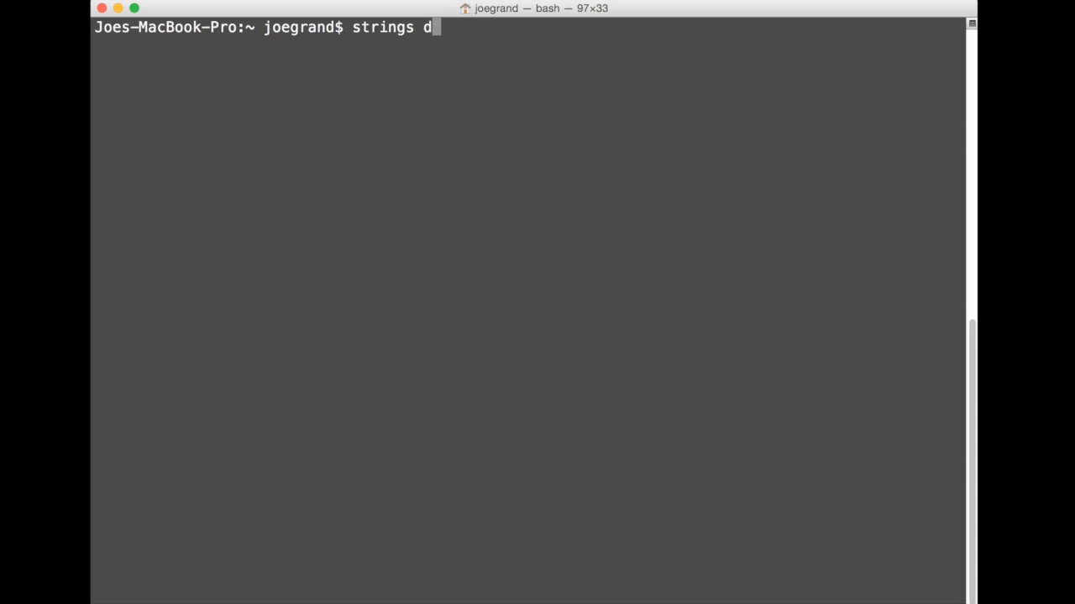
text(ump.bin)
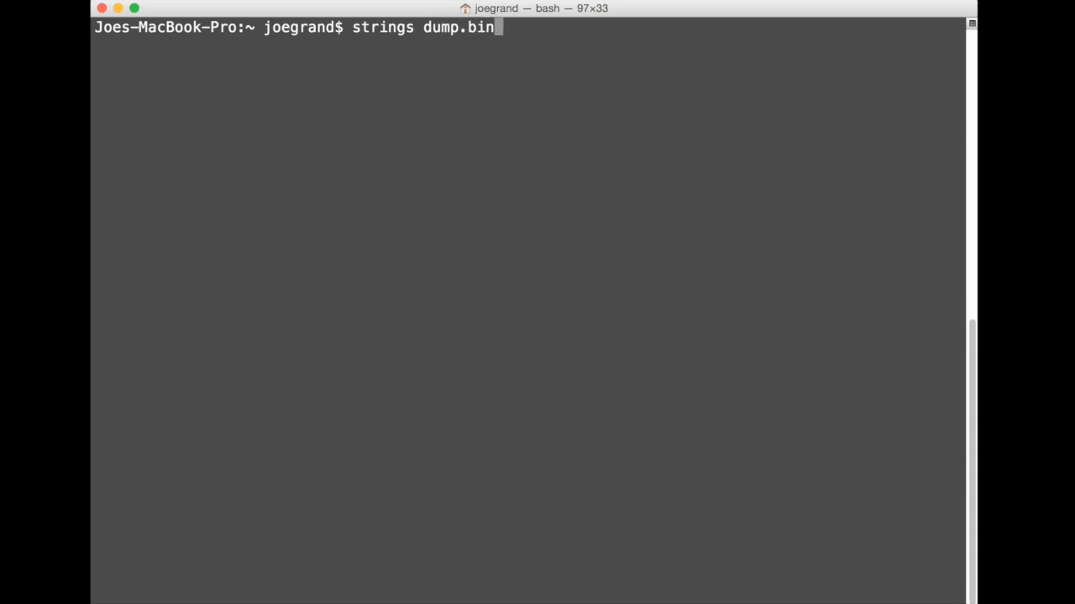
key(Return)
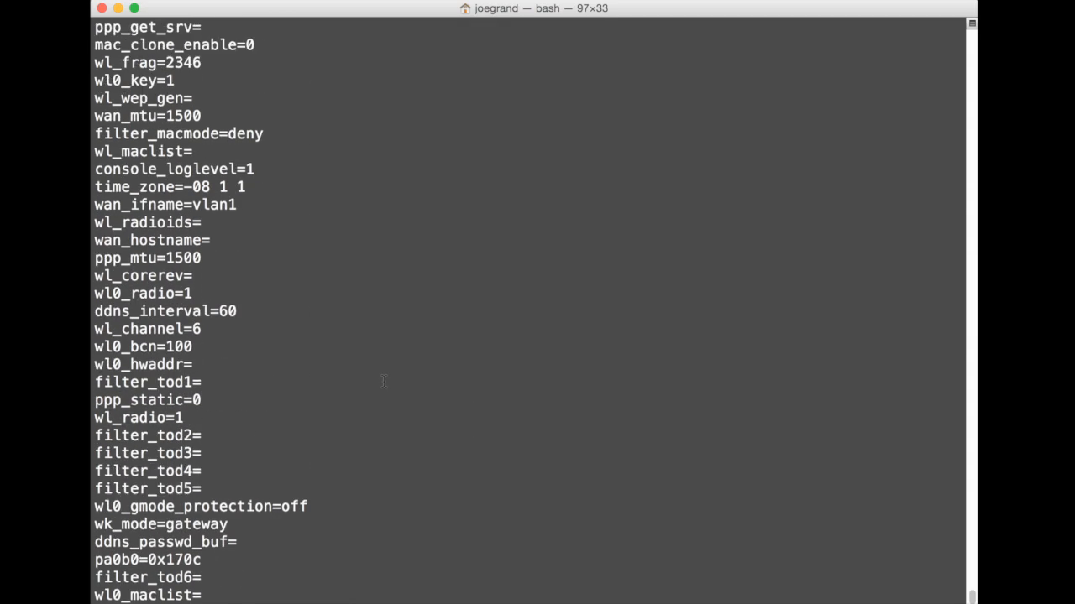
scroll(down, 3)
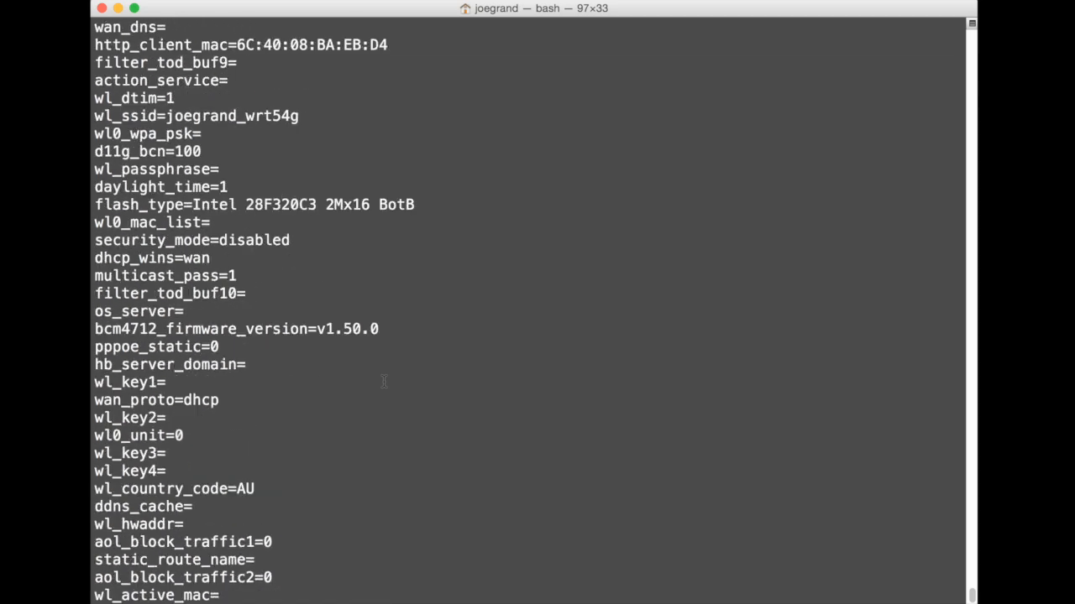
scroll(down, 3)
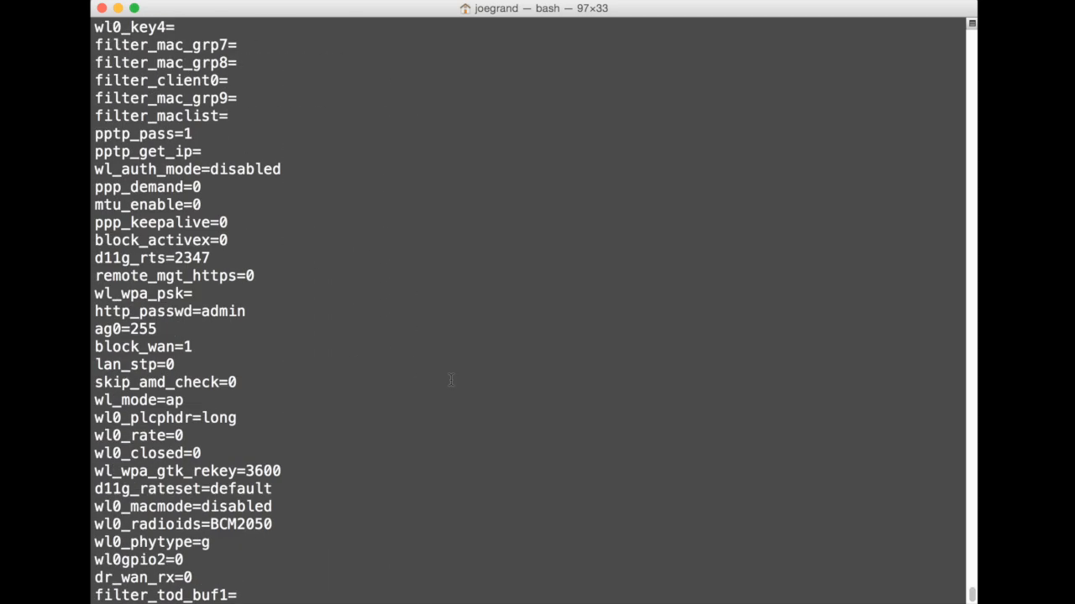
double_click(223, 311)
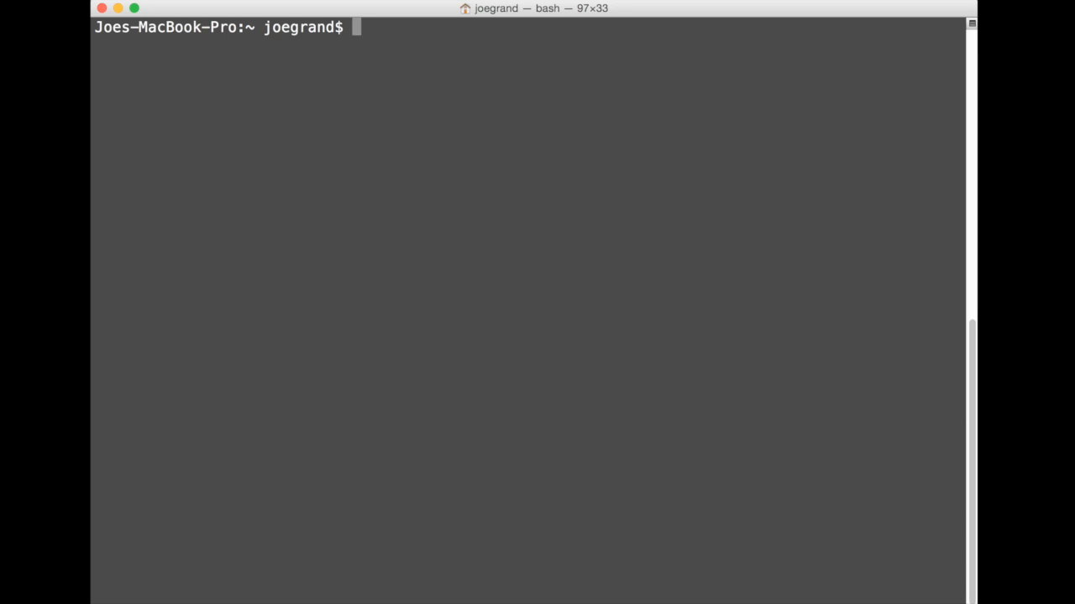
- Run binwalk on dump.bin and select the gzip compressed data result line
text(binwalk dump.bin)
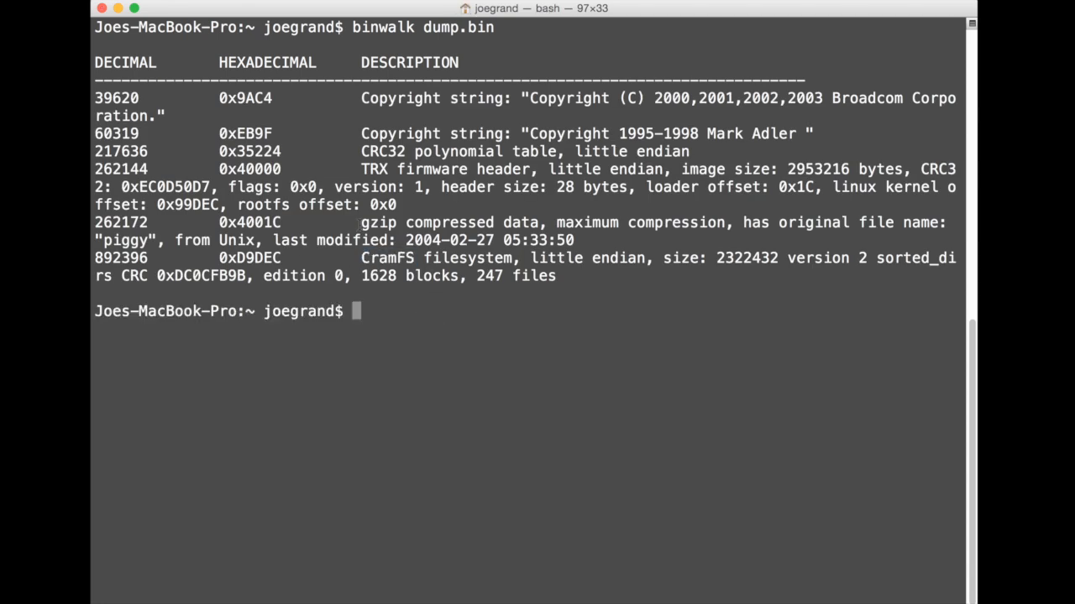
drag(361, 223, 571, 240)
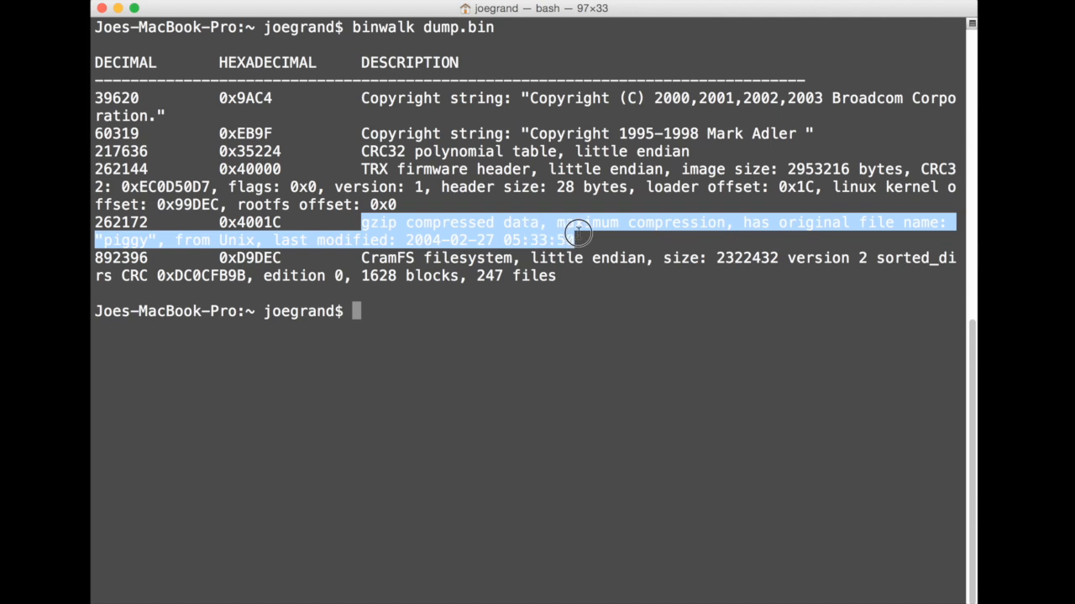